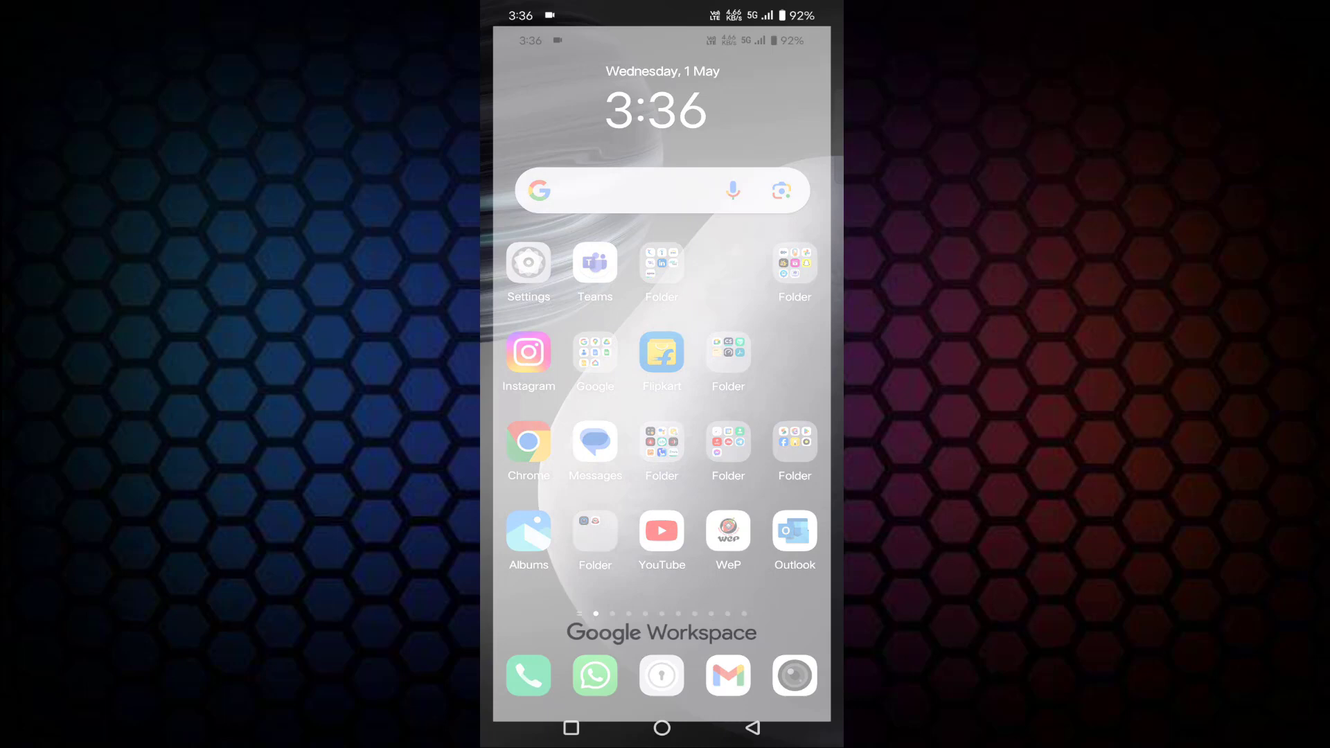
Step: Launch Gmail from the home-screen dock so the inbox loads
{"action": "left_click", "coordinate": [727, 676]}
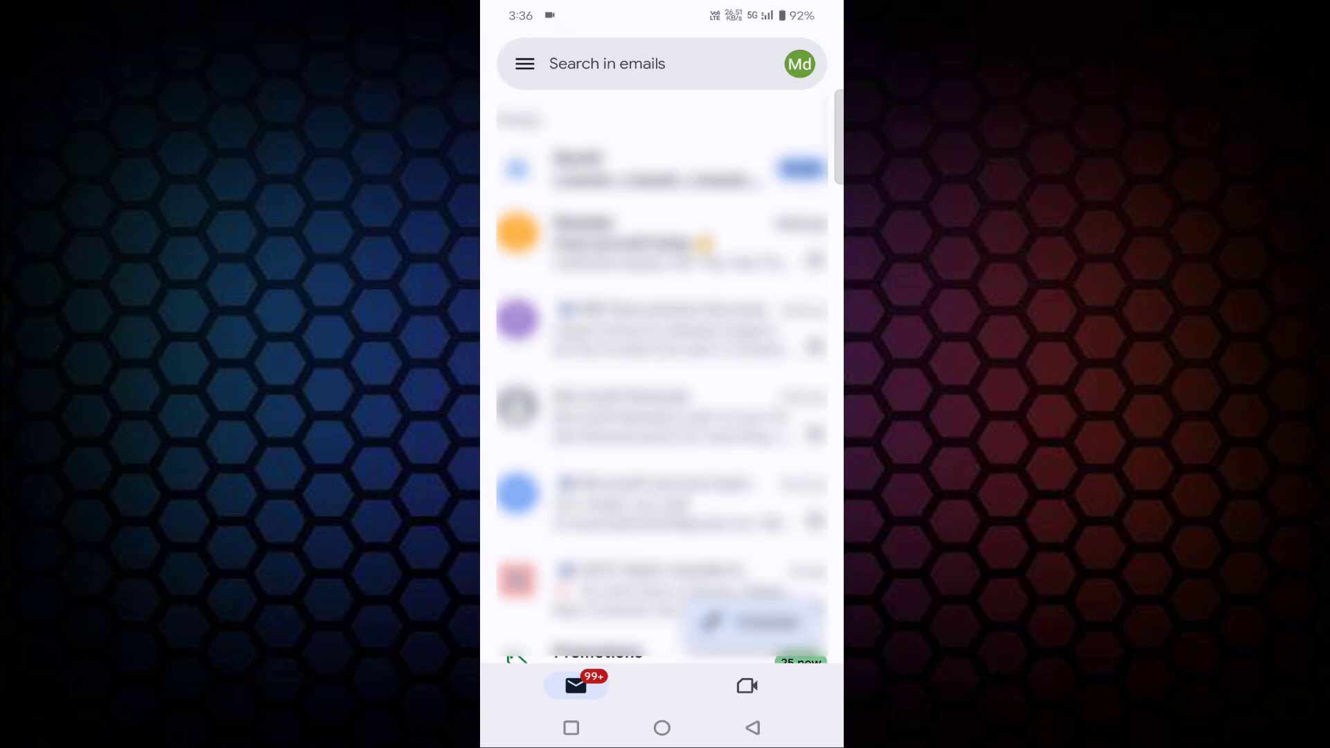
Step: Show the account switcher listing the Google accounts signed in on the phone
{"action": "left_click", "coordinate": [798, 64]}
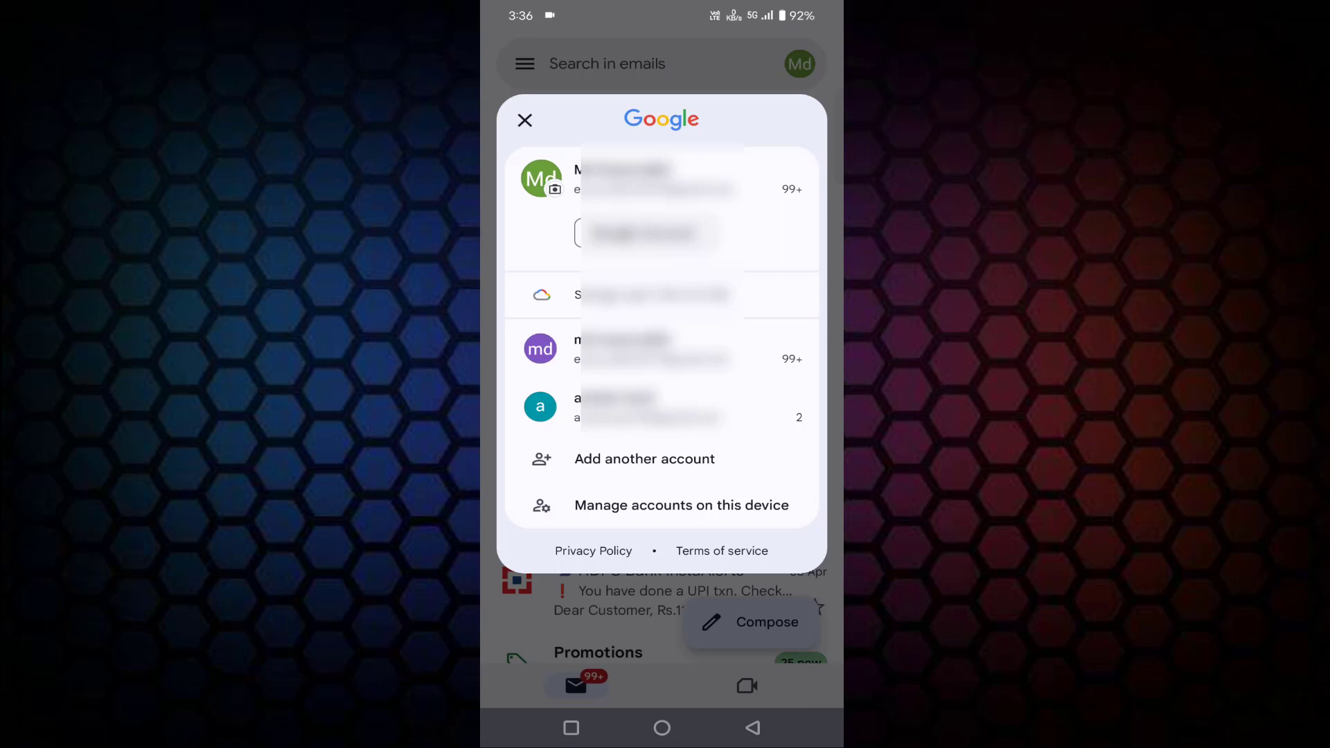
Step: Reach a Google account's device settings page via Manage accounts on this device
{"action": "left_click", "coordinate": [681, 504]}
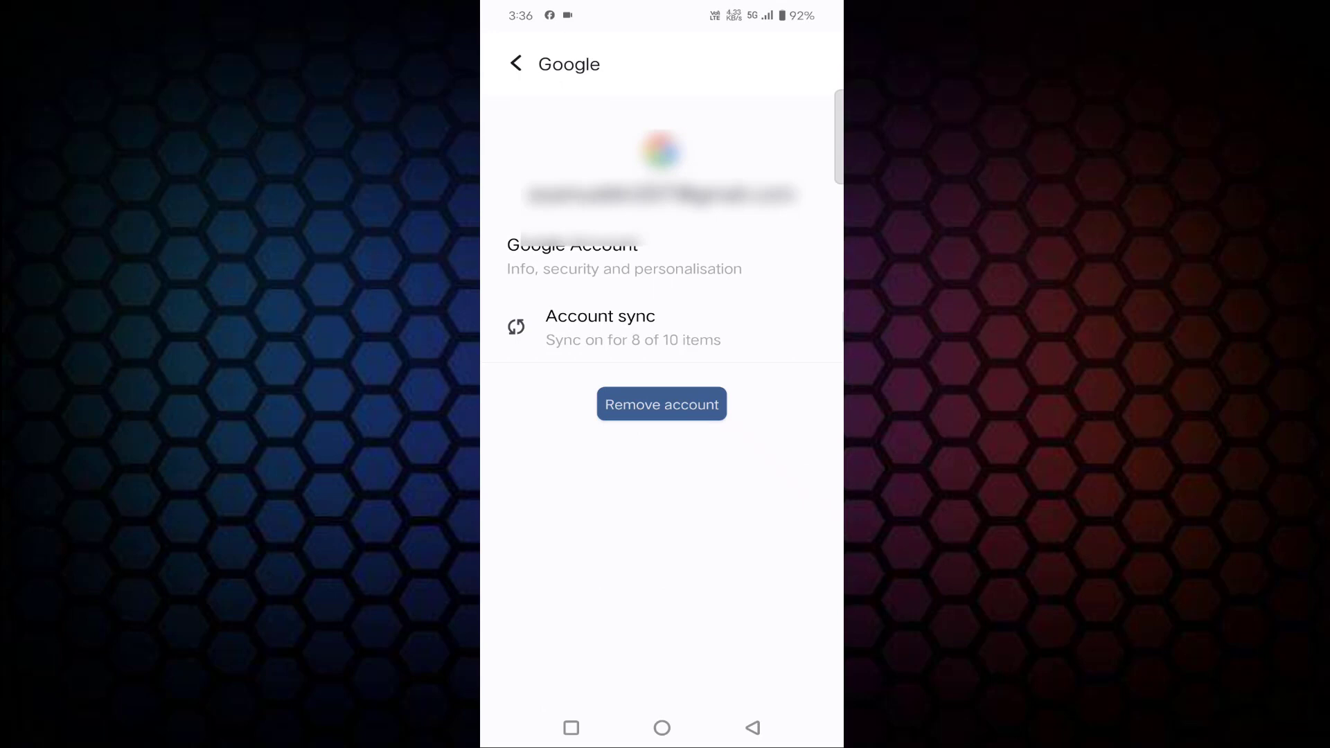
Step: Leave the account's settings page without removing it and return to the Gmail inbox
{"action": "left_click", "coordinate": [661, 403]}
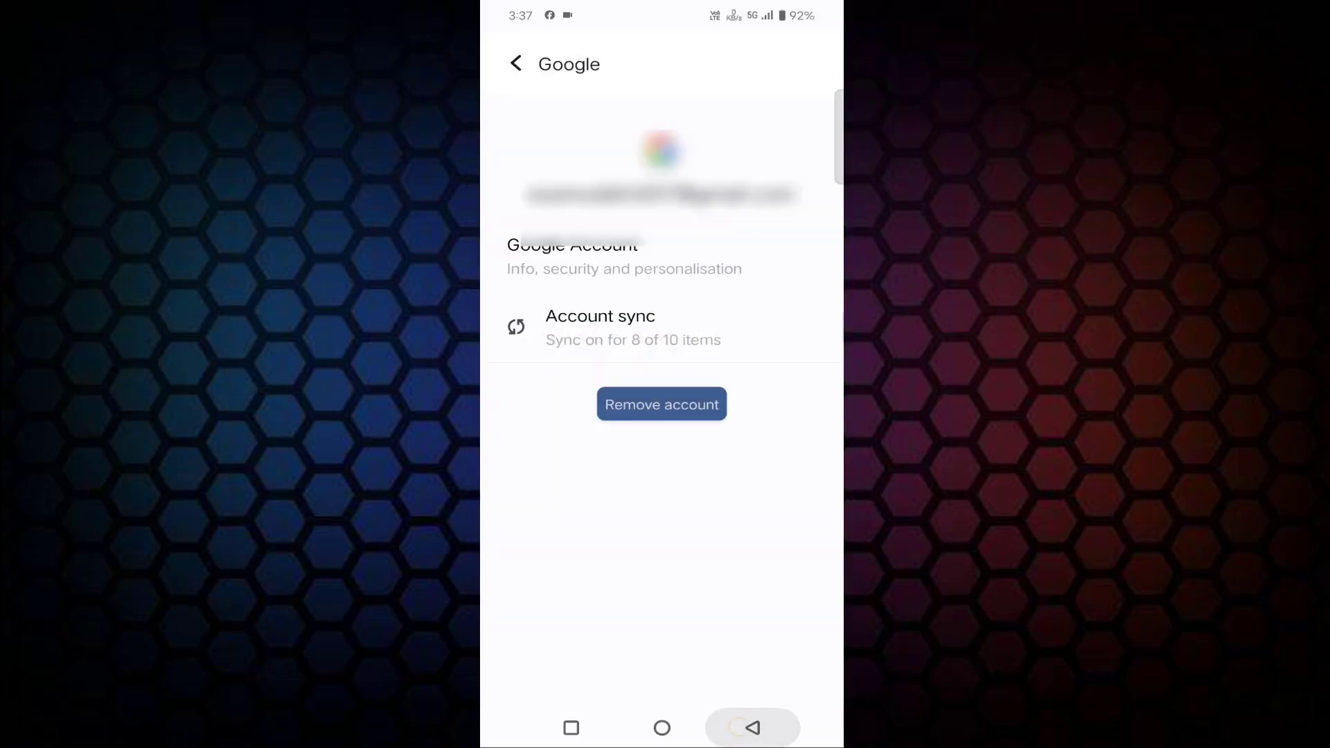
{"action": "left_click", "coordinate": [516, 63]}
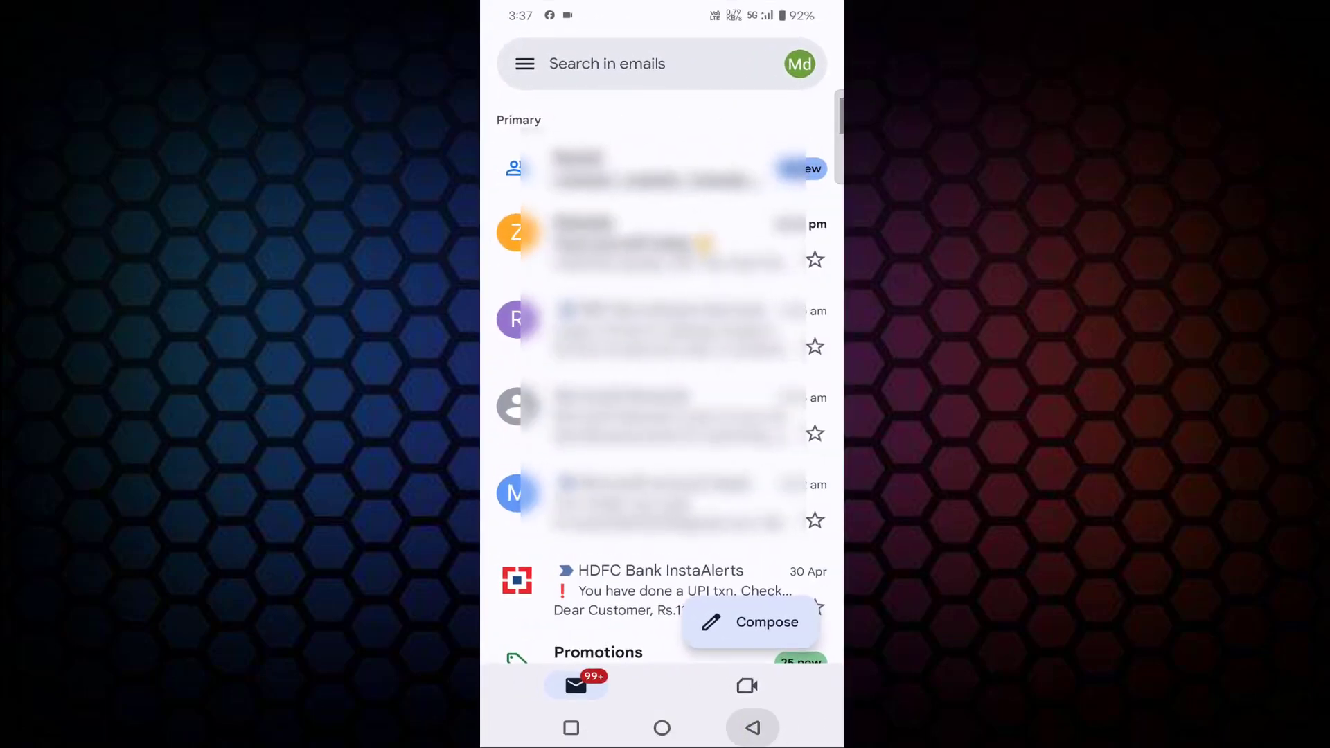